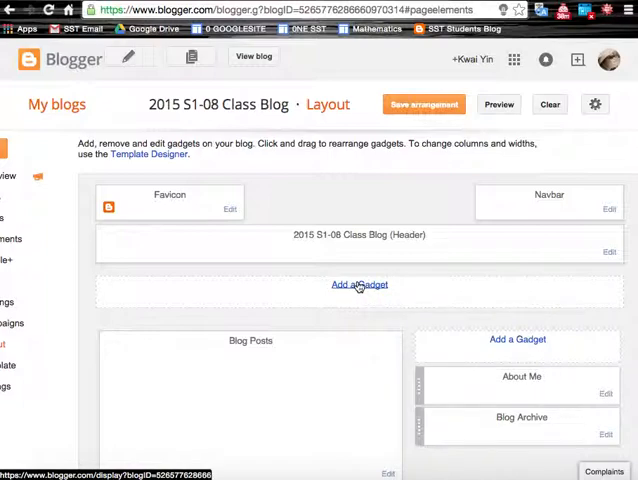
Add a Pages gadget listing Home beneath the header and save it.
{"action": "left_click", "coordinate": [358, 284]}
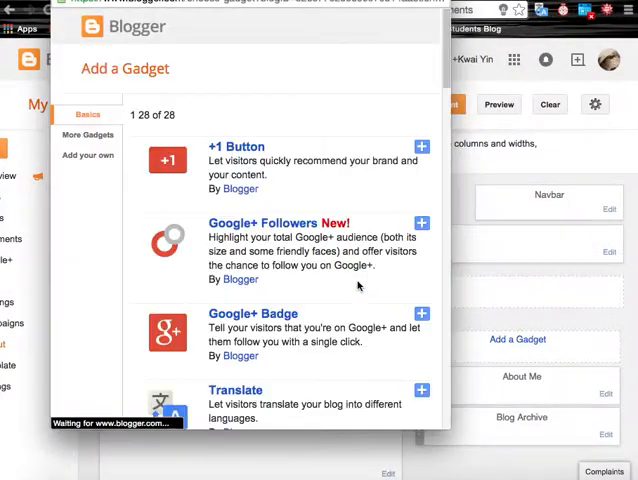
{"action": "scroll", "scroll_direction": "down", "scroll_amount": 3}
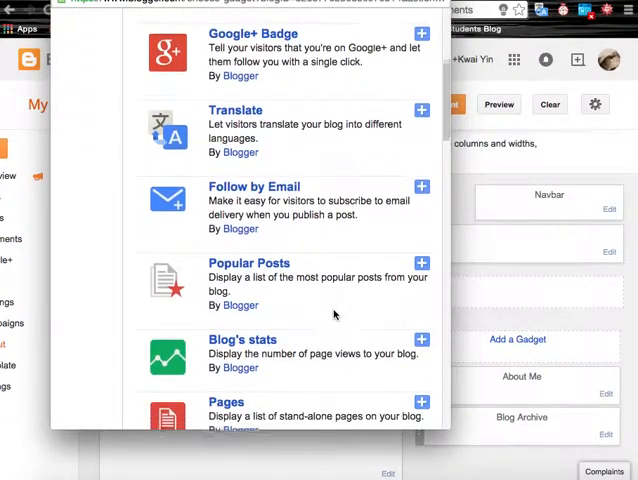
{"action": "scroll", "scroll_direction": "down", "scroll_amount": 3}
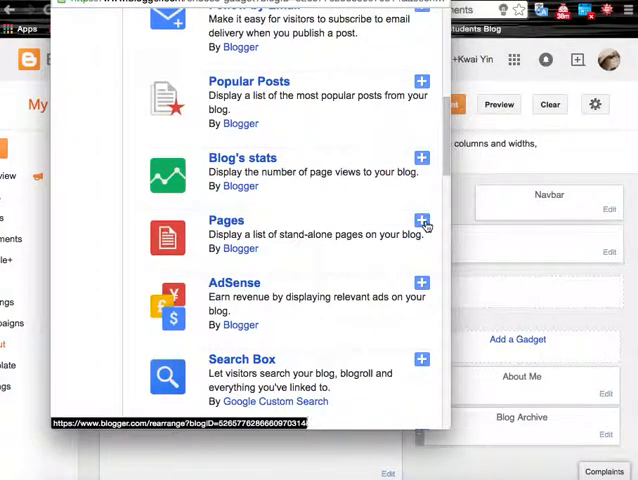
{"action": "left_click", "coordinate": [420, 220]}
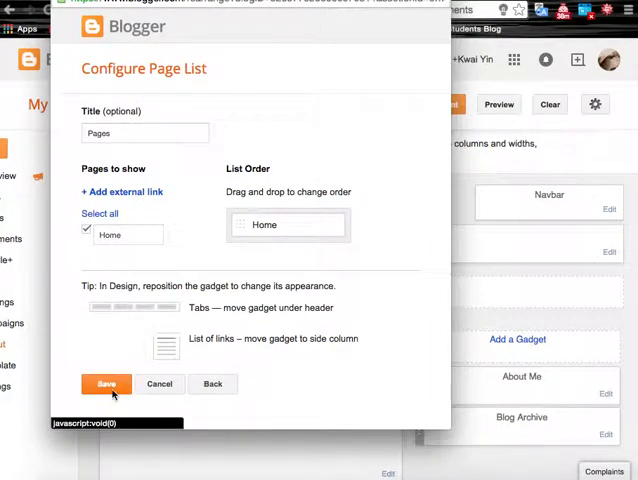
{"action": "left_click", "coordinate": [106, 384]}
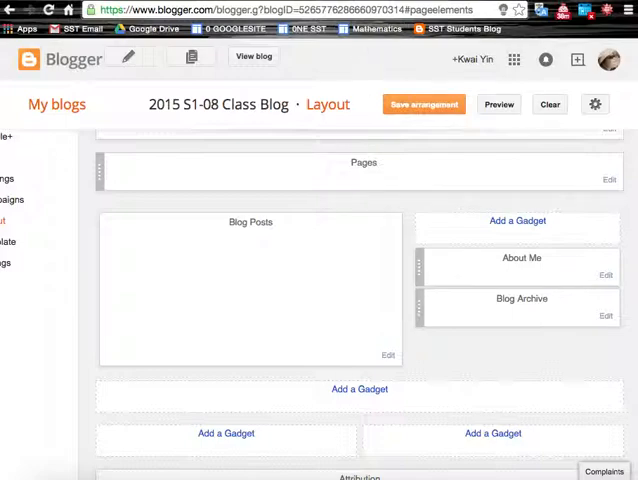
Drag the About Me gadget down below Blog Archive in the sidebar.
{"action": "left_click", "coordinate": [500, 104]}
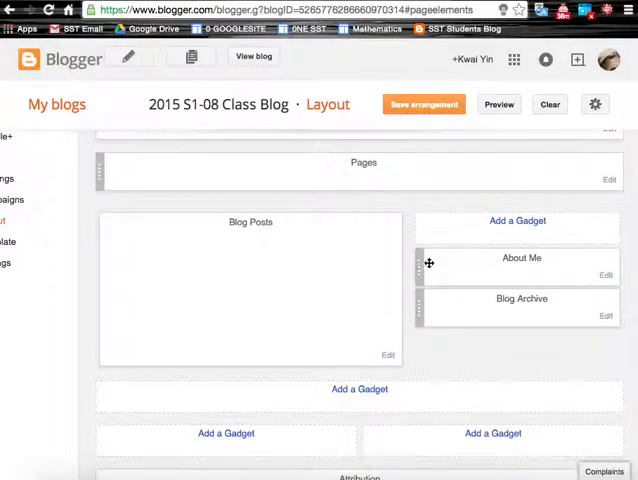
{"action": "left_click_drag", "start_coordinate": [520, 256], "coordinate": [520, 316]}
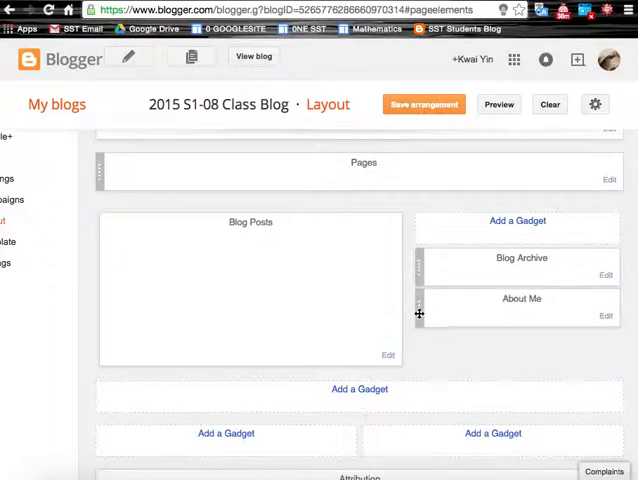
{"action": "mouse_move", "coordinate": [400, 196]}
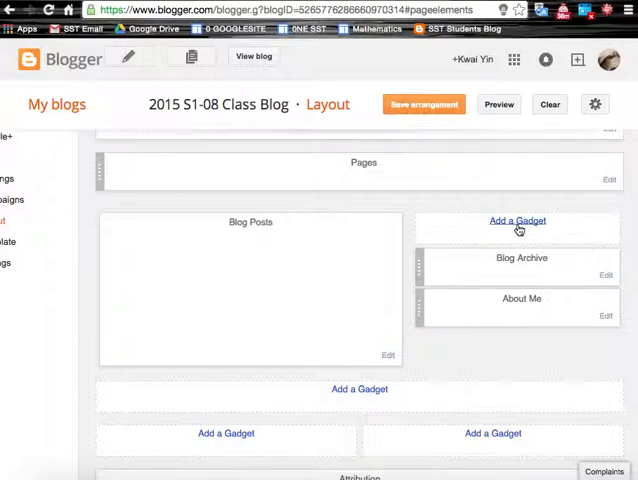
Add a Follow by Email gadget to the sidebar between Blog Archive and About Me.
{"action": "left_click", "coordinate": [516, 220]}
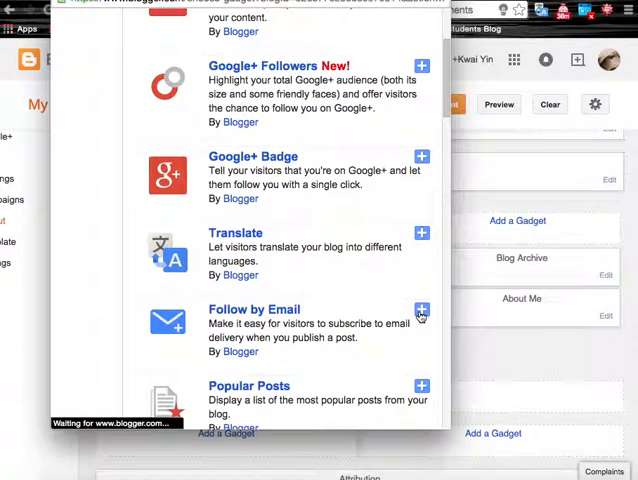
{"action": "left_click", "coordinate": [420, 312]}
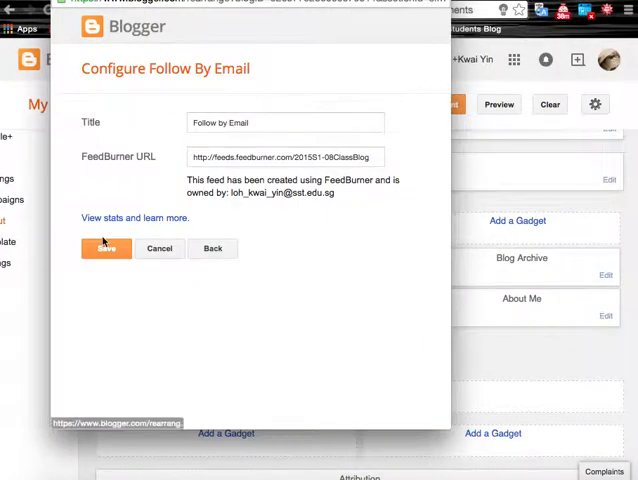
{"action": "left_click", "coordinate": [106, 248]}
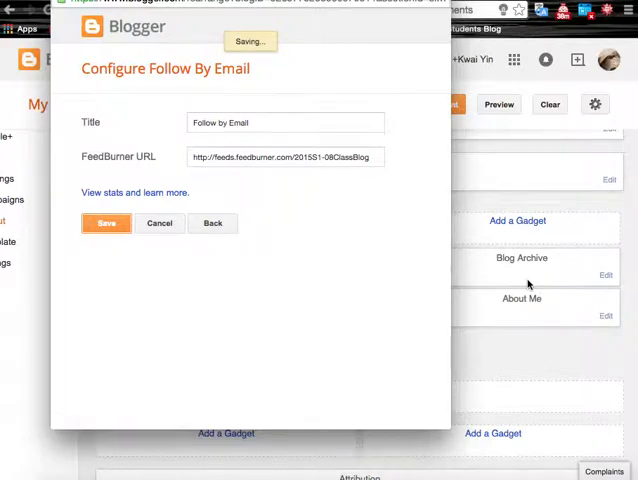
{"action": "left_click", "coordinate": [106, 224]}
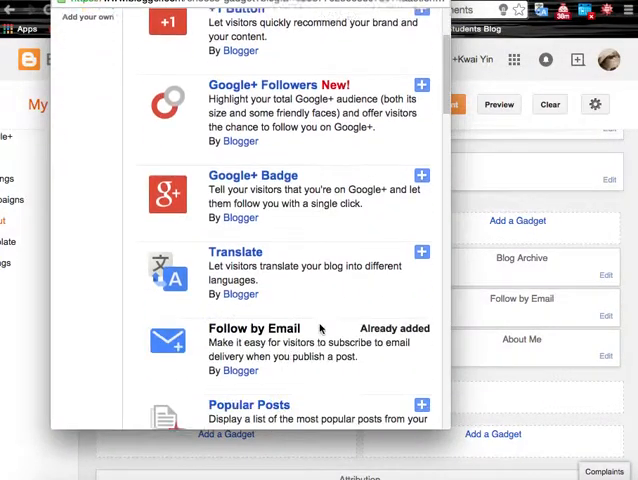
Add a Blog's stats Total Pageviews gadget with the default style above Blog Archive.
{"action": "scroll", "scroll_direction": "down", "scroll_amount": 3}
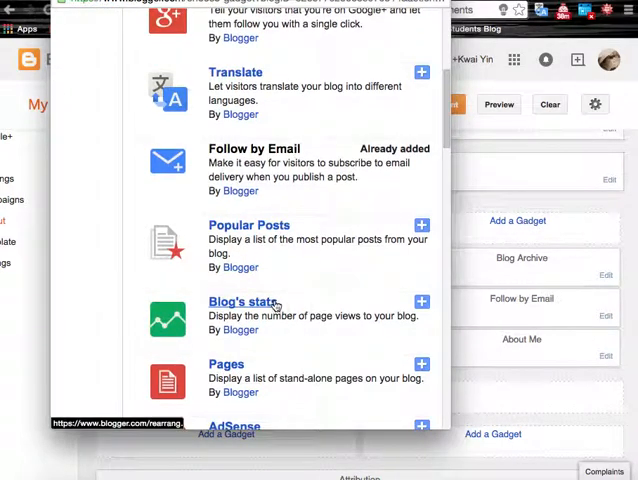
{"action": "left_click", "coordinate": [420, 302]}
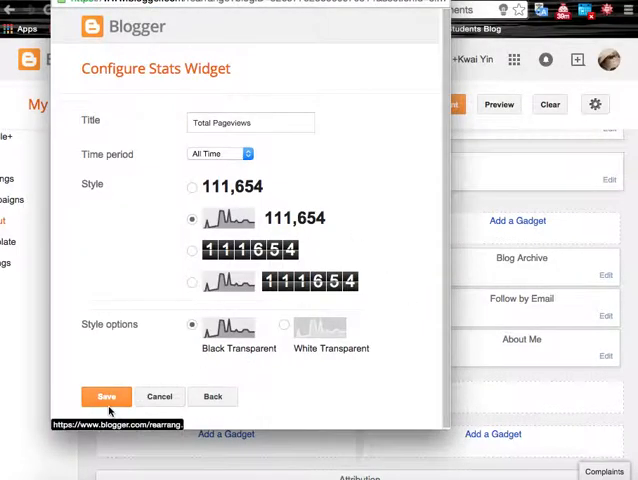
{"action": "left_click", "coordinate": [106, 396]}
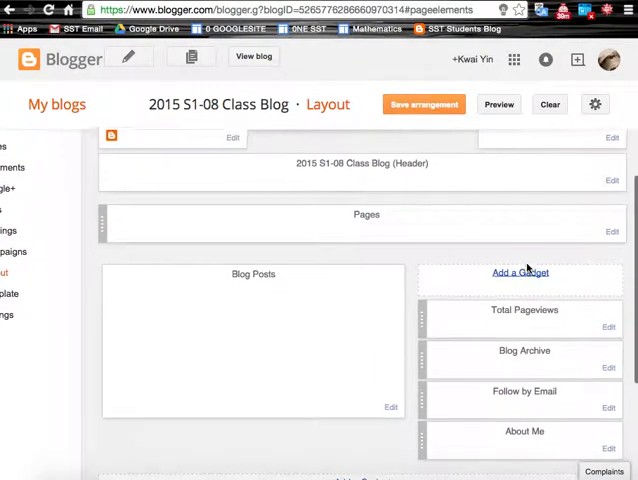
Add a Labels gadget showing all post labels at the top of the sidebar.
{"action": "left_click", "coordinate": [520, 272]}
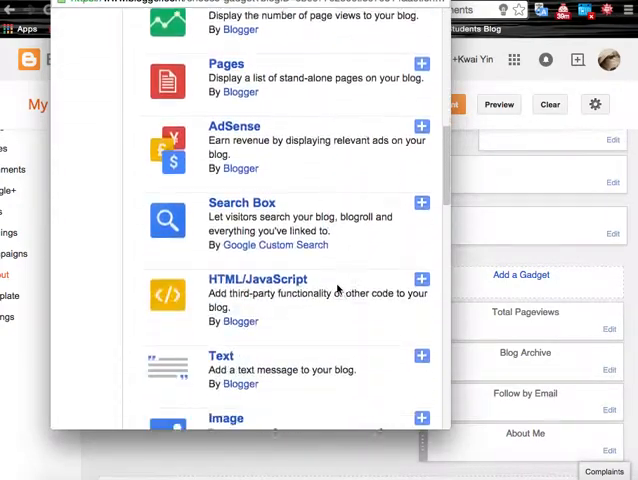
{"action": "scroll", "scroll_direction": "down", "scroll_amount": 3}
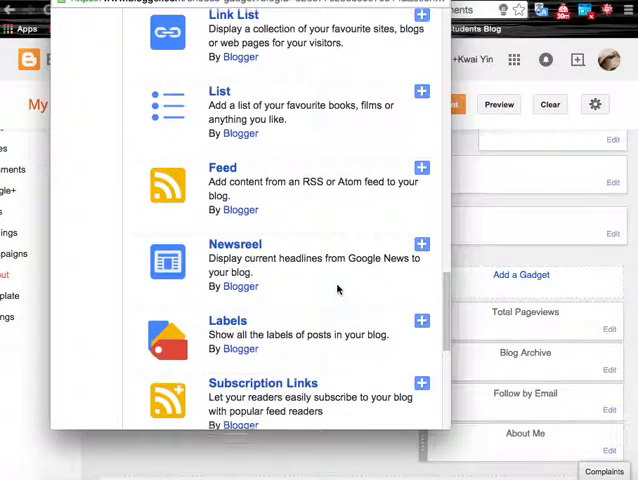
{"action": "left_click", "coordinate": [420, 320]}
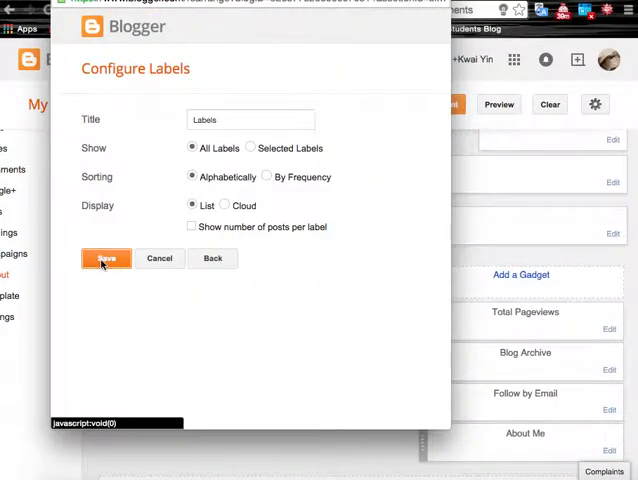
{"action": "left_click", "coordinate": [106, 258]}
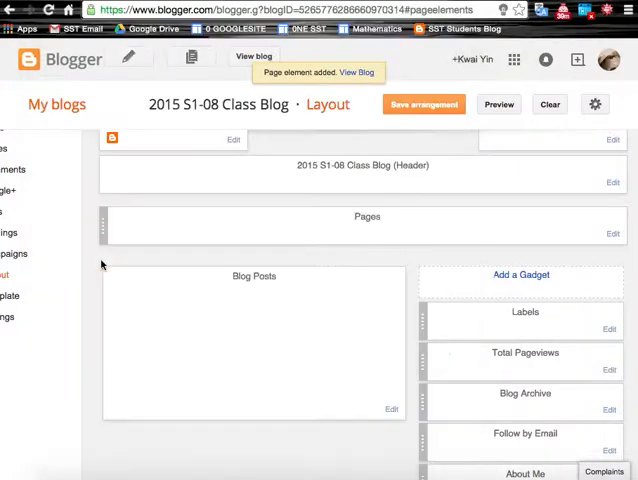
{"action": "mouse_move", "coordinate": [524, 310]}
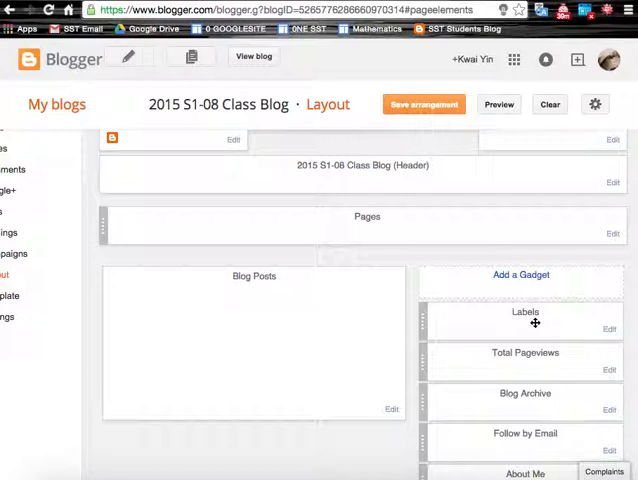
Add a Search Box gadget titled Search This Blog to the top of the sidebar.
{"action": "left_click", "coordinate": [520, 276]}
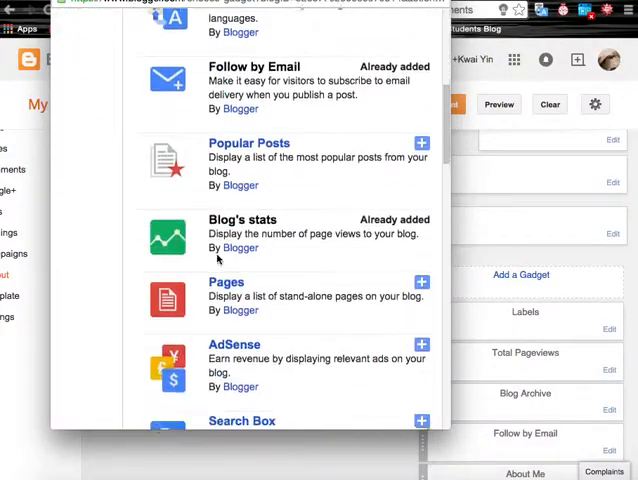
{"action": "scroll", "scroll_direction": "down", "scroll_amount": 3}
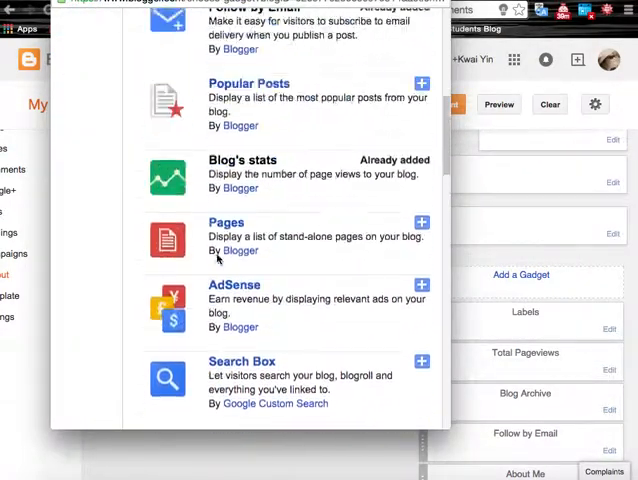
{"action": "scroll", "scroll_direction": "up", "scroll_amount": 3}
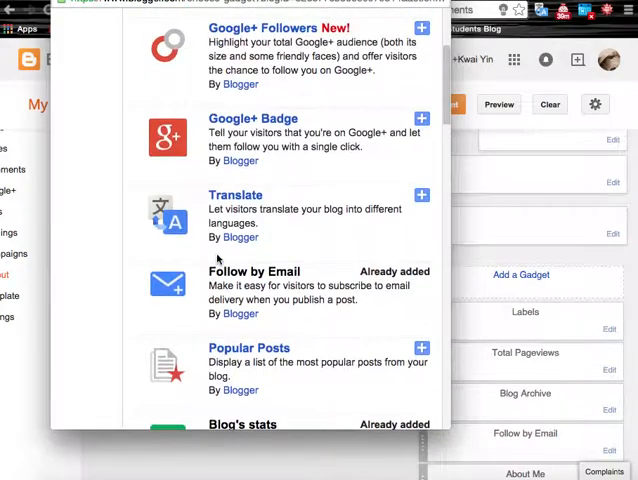
{"action": "scroll", "scroll_direction": "down", "scroll_amount": 3}
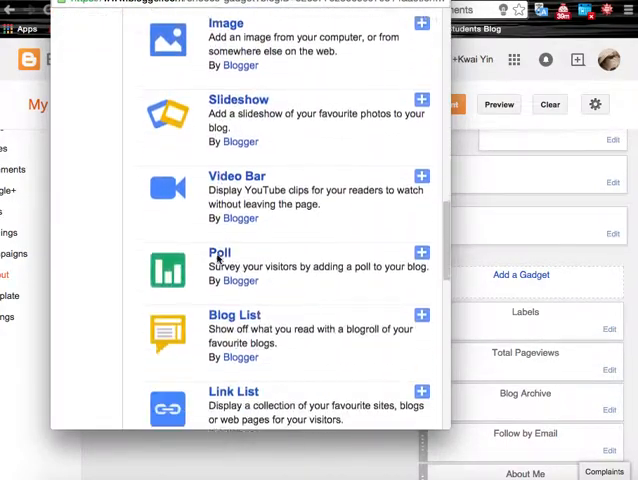
{"action": "scroll", "scroll_direction": "down", "scroll_amount": 3}
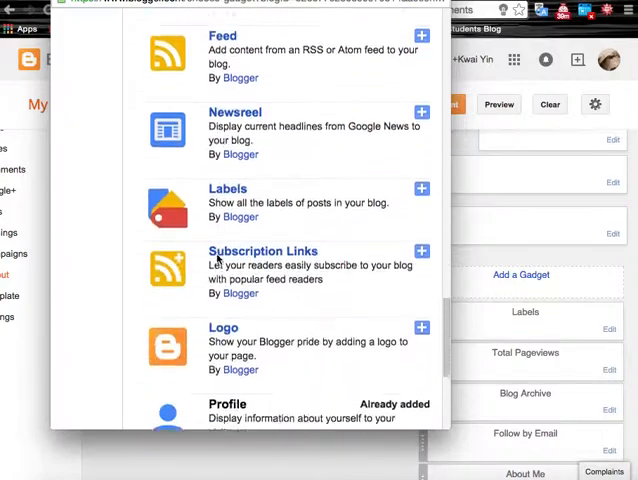
{"action": "scroll", "scroll_direction": "down", "scroll_amount": 3}
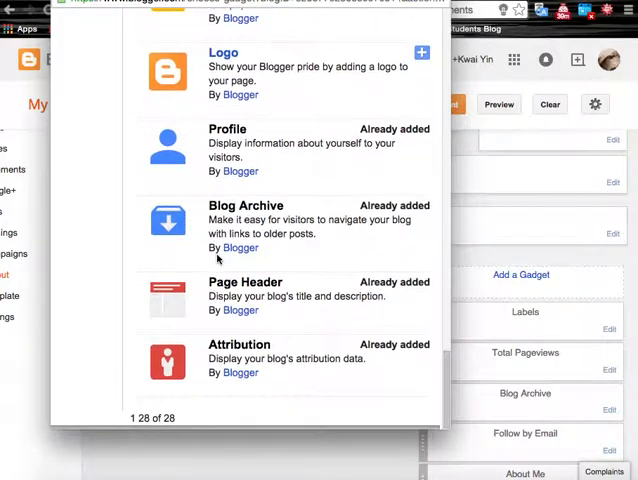
{"action": "scroll", "scroll_direction": "down", "scroll_amount": 3}
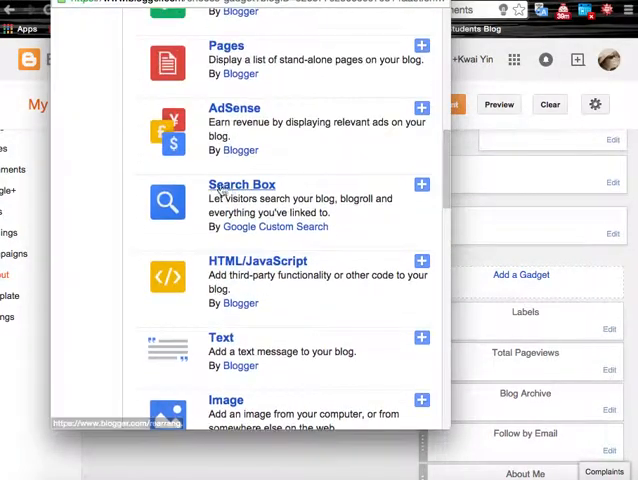
{"action": "left_click", "coordinate": [420, 186]}
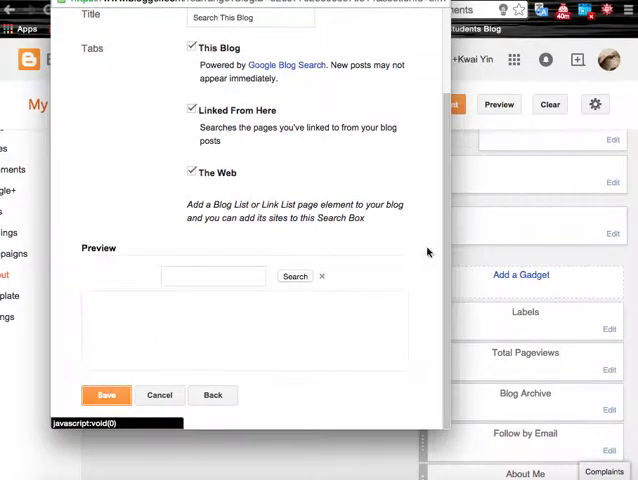
{"action": "left_click", "coordinate": [104, 396]}
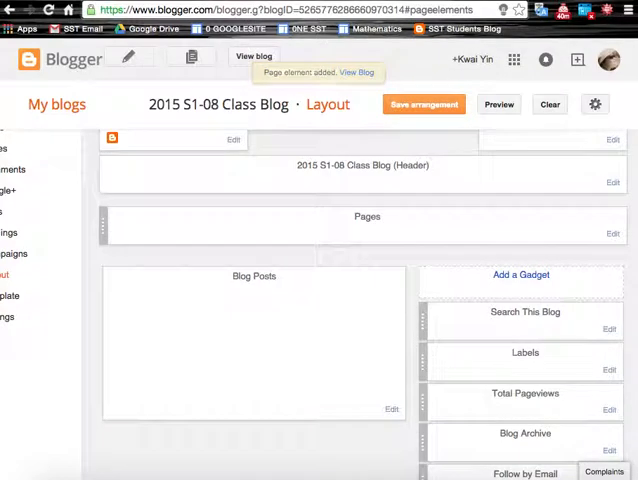
{"action": "left_click", "coordinate": [252, 56]}
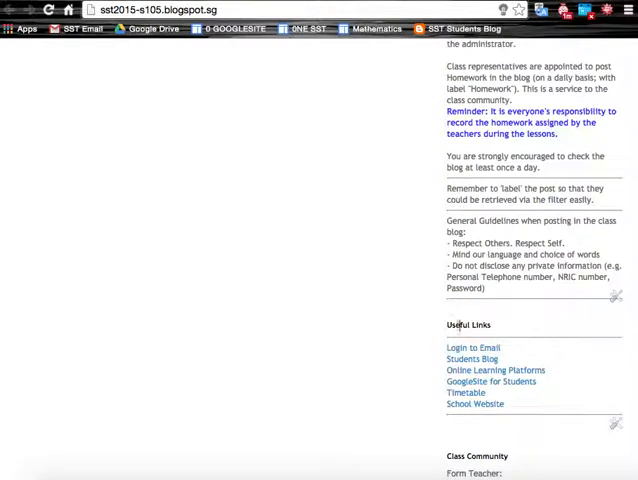
{"action": "scroll", "scroll_direction": "down", "scroll_amount": 3}
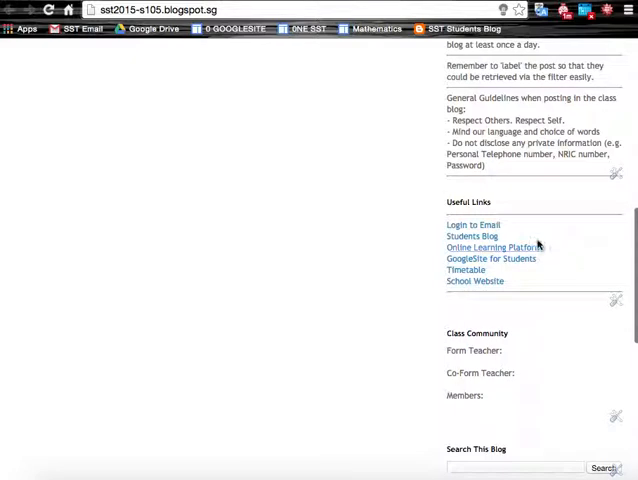
{"action": "scroll", "scroll_direction": "up", "scroll_amount": 3}
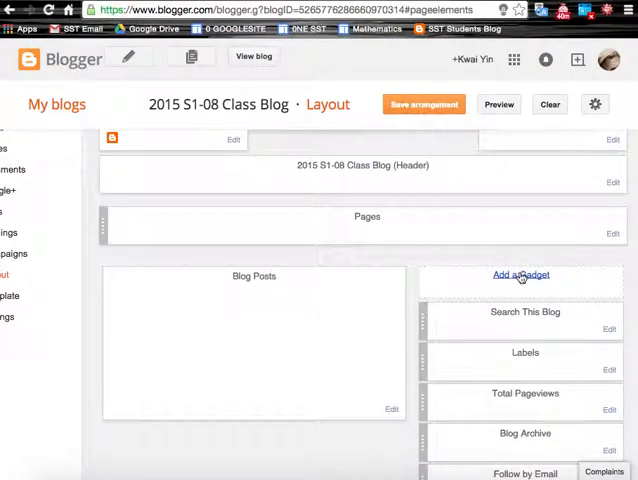
Start a new Text gadget for the sidebar titled 'Class Community'.
{"action": "left_click", "coordinate": [520, 276]}
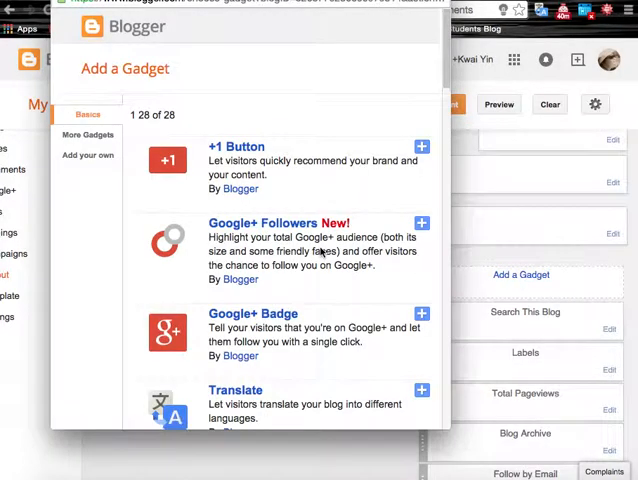
{"action": "scroll", "scroll_direction": "down", "scroll_amount": 3}
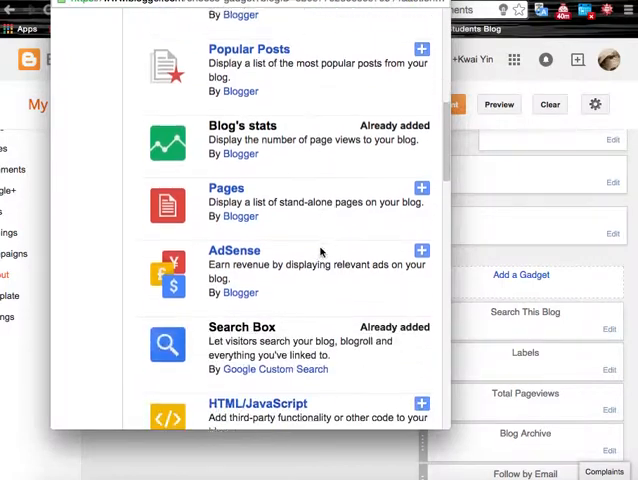
{"action": "scroll", "scroll_direction": "down", "scroll_amount": 3}
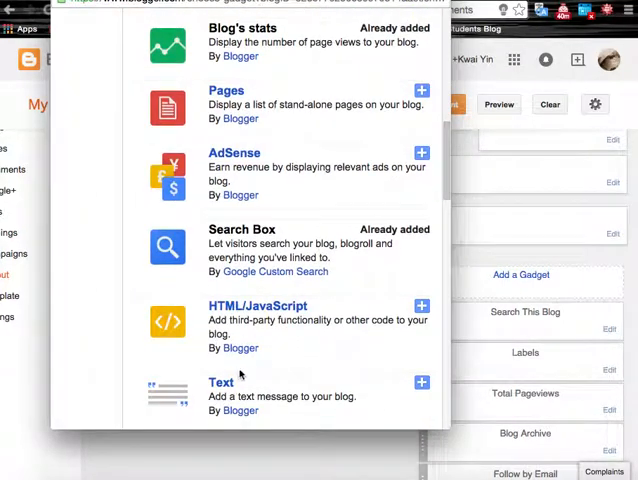
{"action": "left_click", "coordinate": [420, 382]}
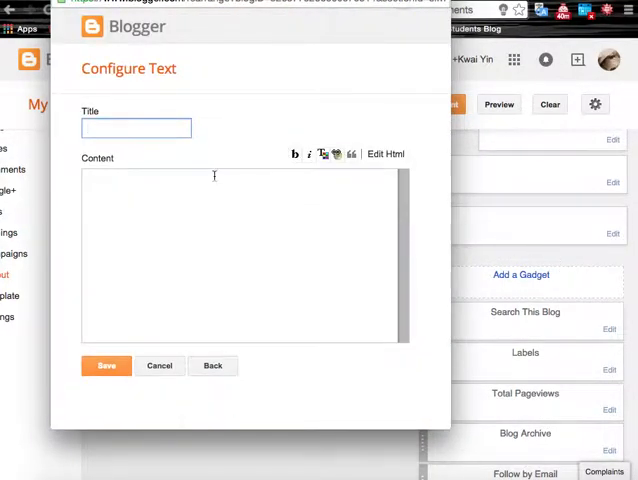
{"action": "type", "text": "1"}
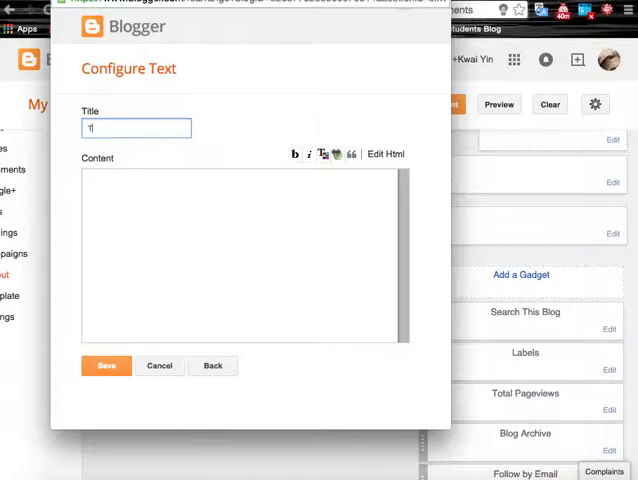
{"action": "type", "text": "Class Commun"}
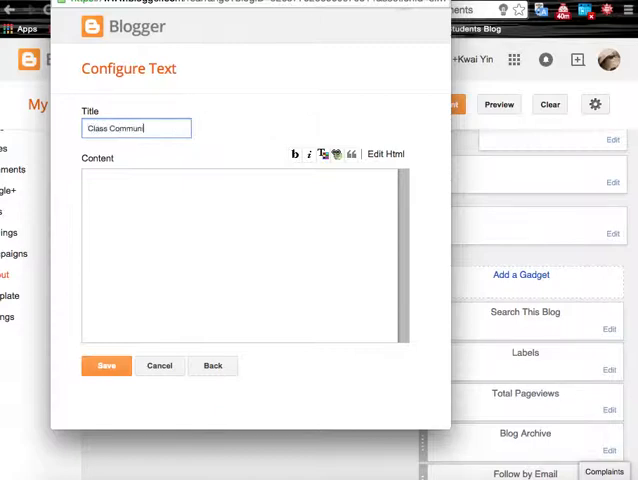
{"action": "type", "text": "ity"}
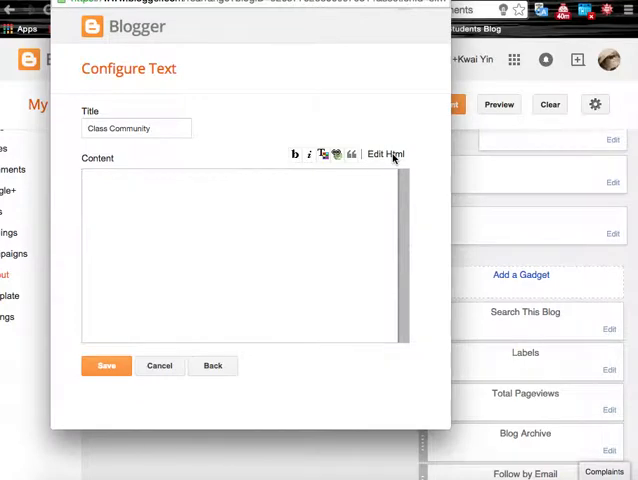
Enter Form Teacher, Co-Form Teacher and Members lines via Edit Html and save the gadget.
{"action": "left_click", "coordinate": [384, 154]}
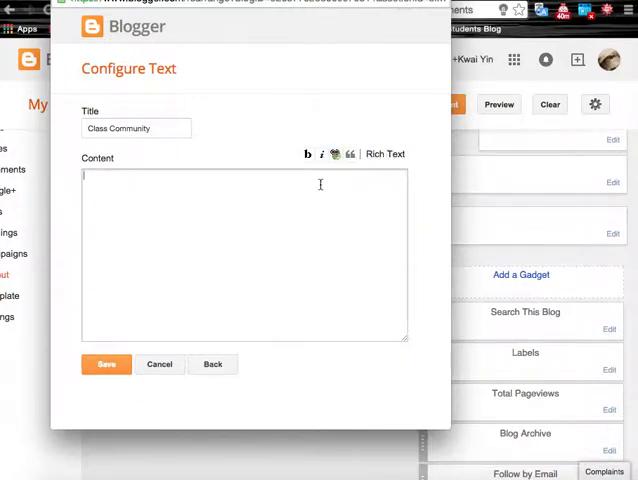
{"action": "type", "text": "Form Teacher:<div><br /></div><div>Co-Form Teacher:</div><div><br /></div><div>Members:</div><div><br /></div>"}
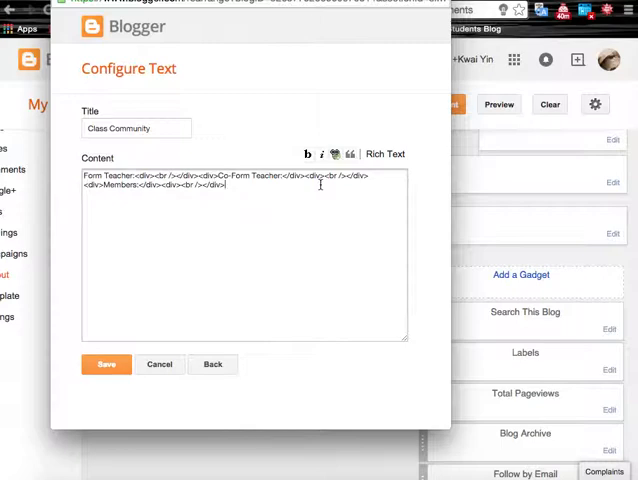
{"action": "mouse_move", "coordinate": [324, 198]}
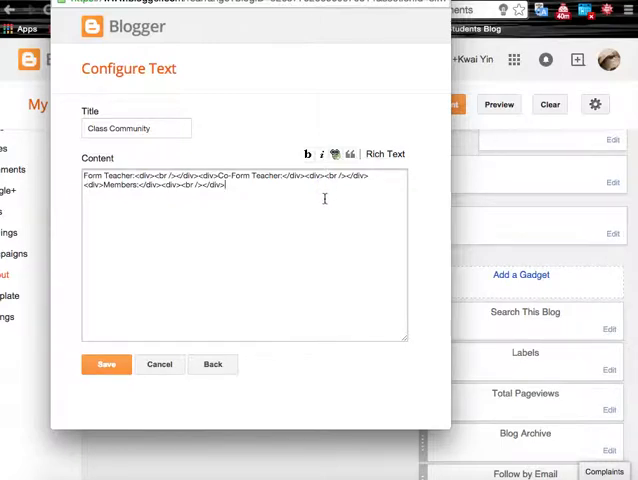
{"action": "left_click", "coordinate": [106, 364]}
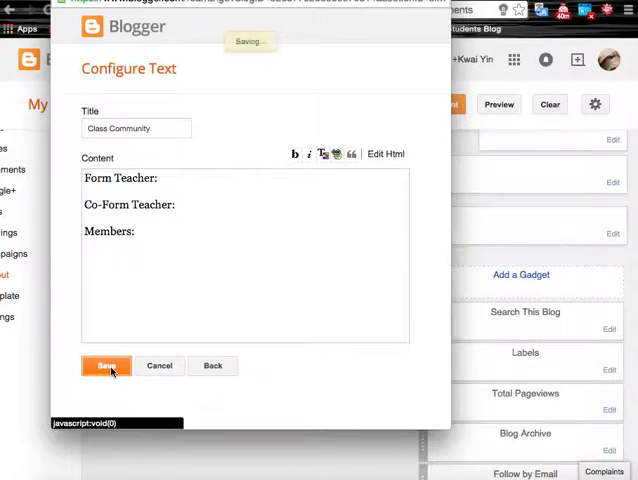
{"action": "left_click", "coordinate": [106, 364]}
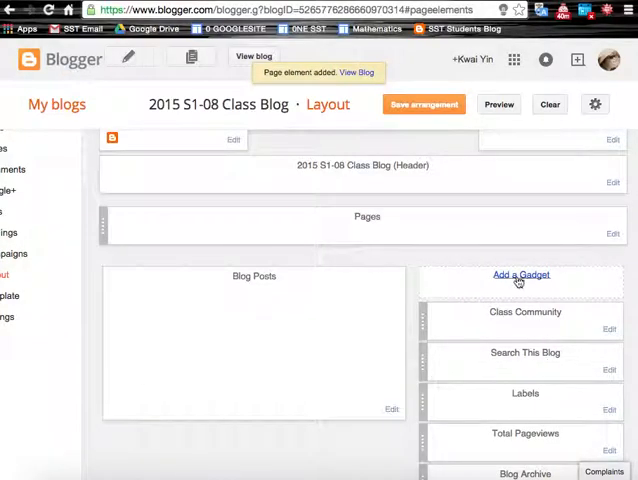
Add a 'Useful Links' Text gadget with the pasted link list and save it.
{"action": "left_click", "coordinate": [520, 276]}
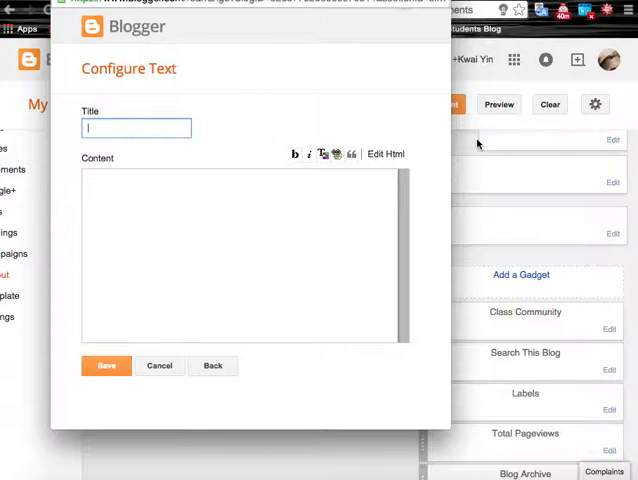
{"action": "type", "text": "1"}
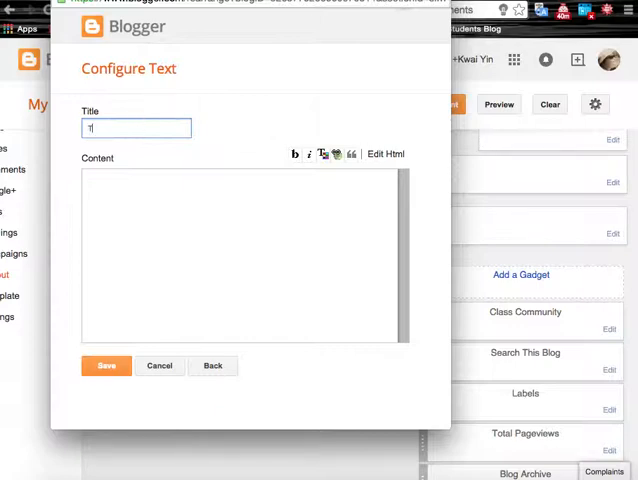
{"action": "type", "text": "Useful Links"}
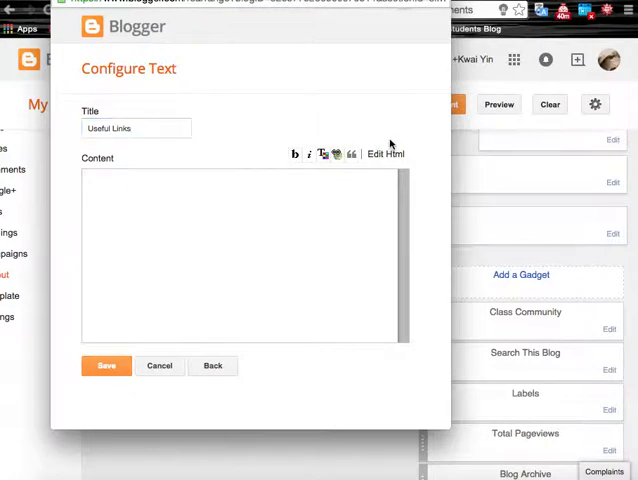
{"action": "left_click", "coordinate": [386, 152]}
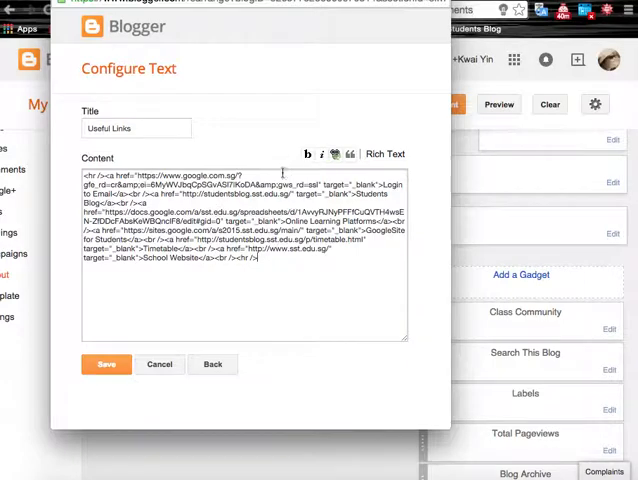
{"action": "left_click", "coordinate": [384, 152]}
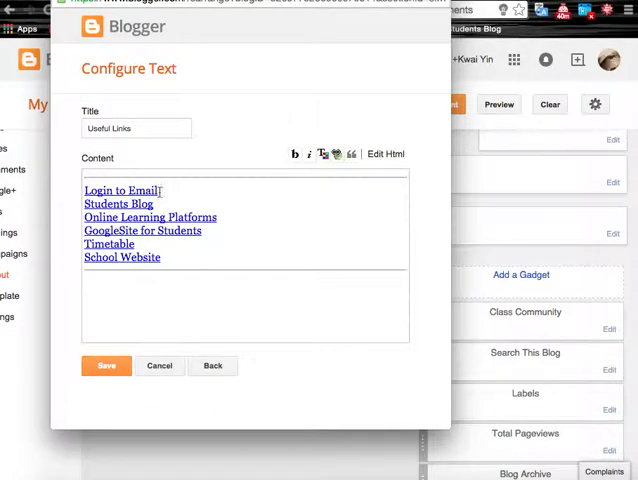
{"action": "left_click", "coordinate": [106, 364]}
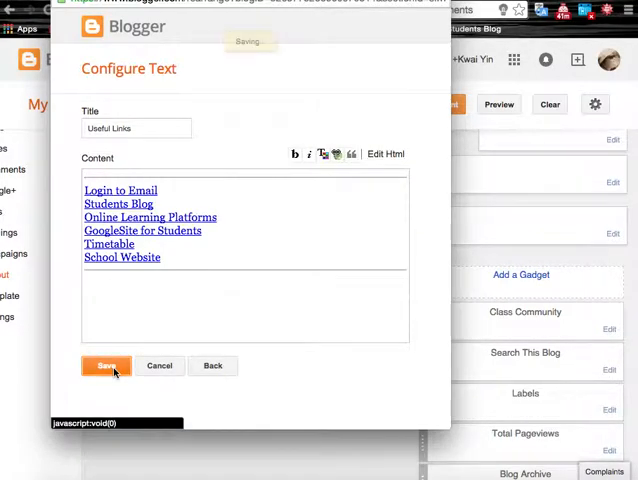
{"action": "left_click", "coordinate": [106, 364]}
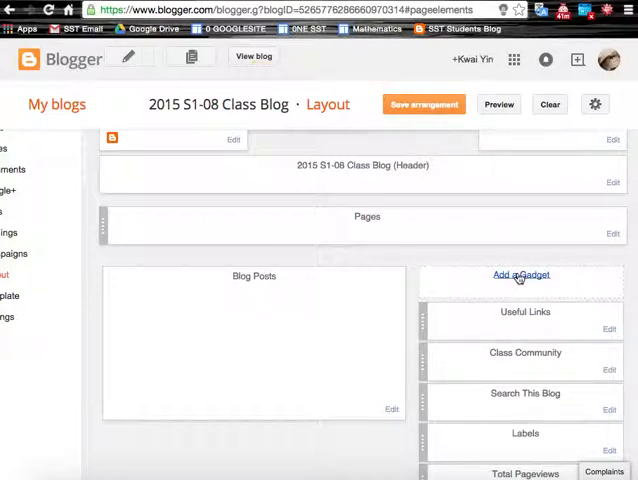
Add a 'The Class Blog' Text gadget with the blog-purpose description and save it.
{"action": "left_click", "coordinate": [520, 276]}
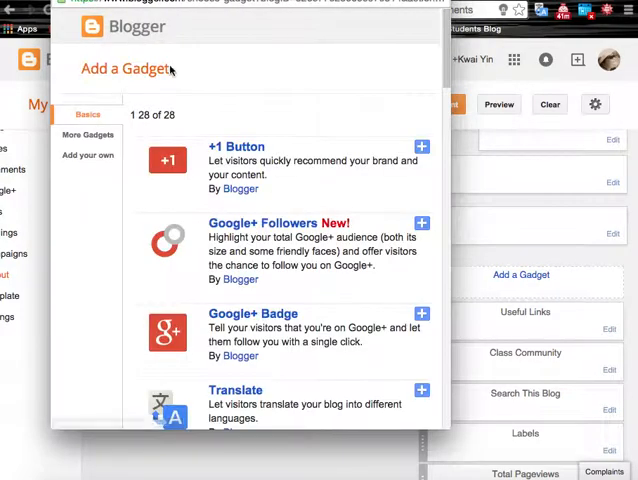
{"action": "scroll", "scroll_direction": "down", "scroll_amount": 3}
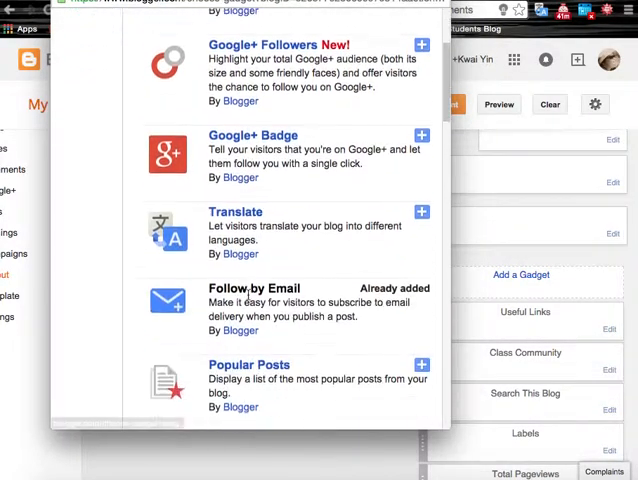
{"action": "scroll", "scroll_direction": "down", "scroll_amount": 3}
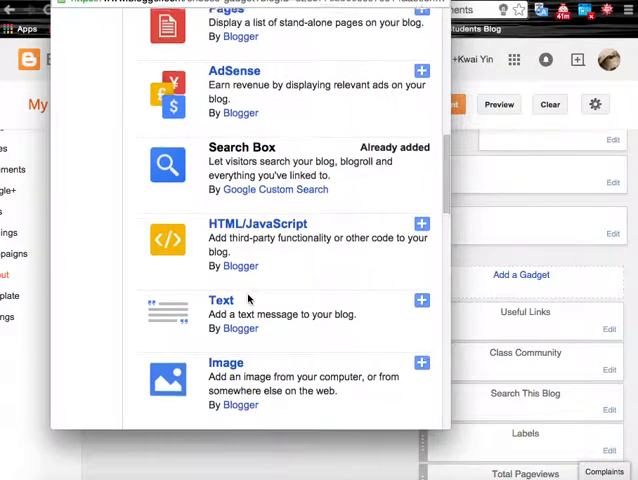
{"action": "left_click", "coordinate": [420, 300]}
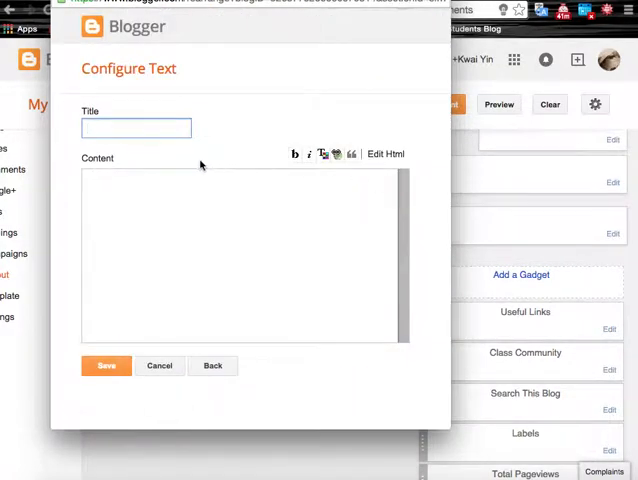
{"action": "type", "text": "The Class Blog"}
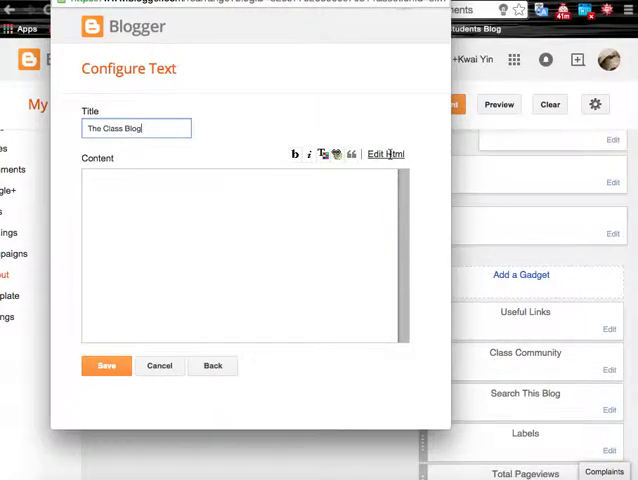
{"action": "left_click", "coordinate": [240, 250]}
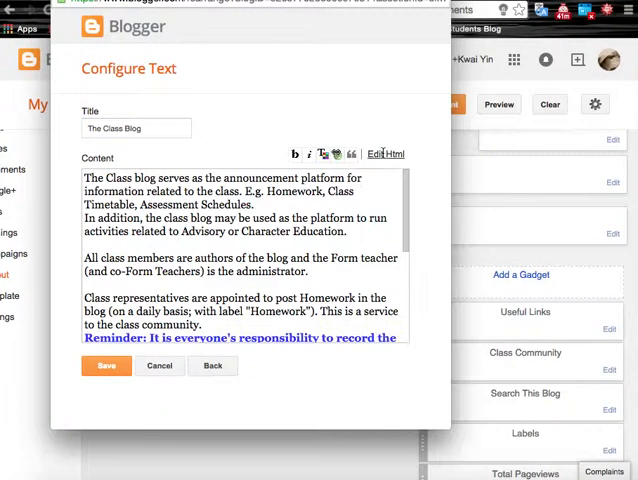
{"action": "left_click", "coordinate": [106, 364]}
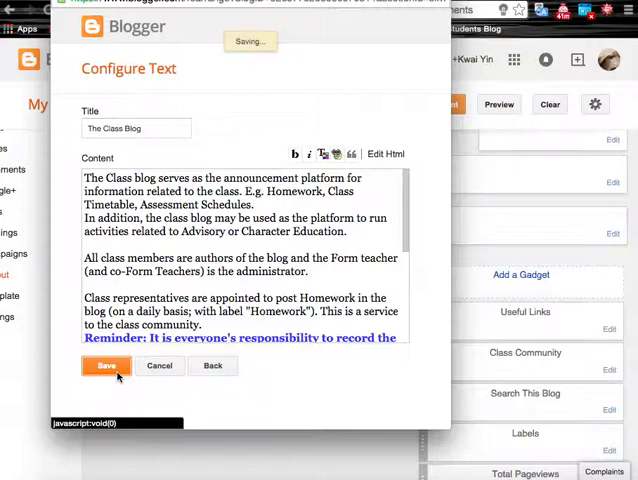
{"action": "left_click", "coordinate": [106, 364]}
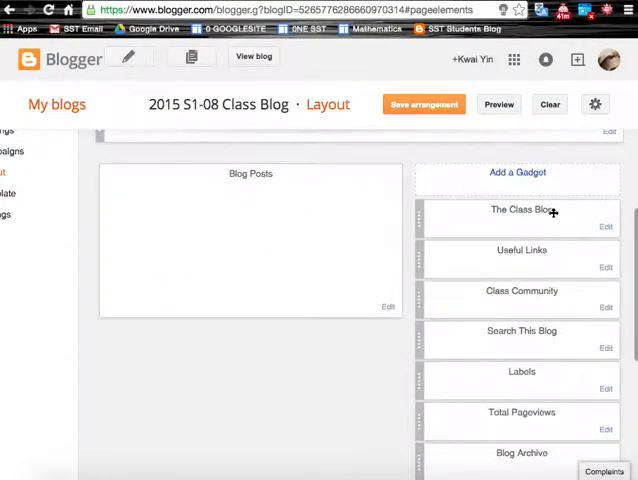
{"action": "scroll", "scroll_direction": "down", "scroll_amount": 3}
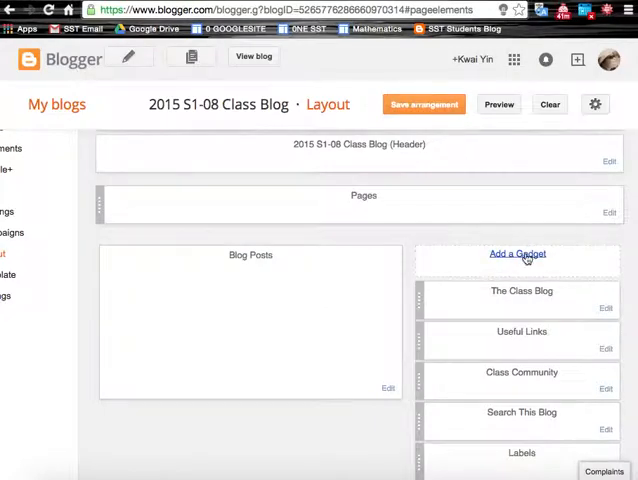
Start an Image gadget titled Vision with caption 'A Global Leader in Transforming Learning'.
{"action": "left_click", "coordinate": [518, 252]}
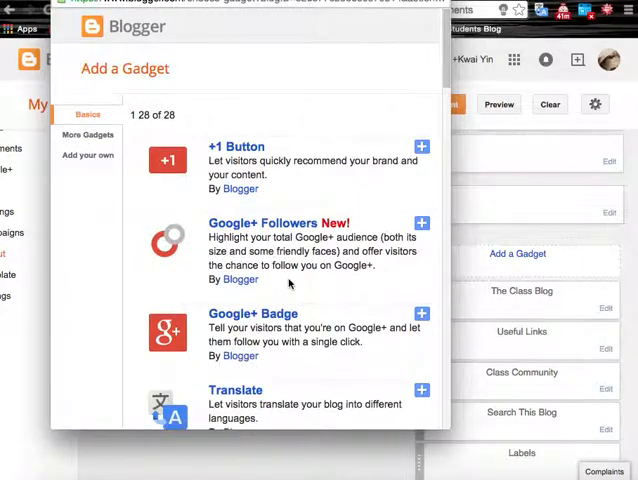
{"action": "scroll", "scroll_direction": "down", "scroll_amount": 3}
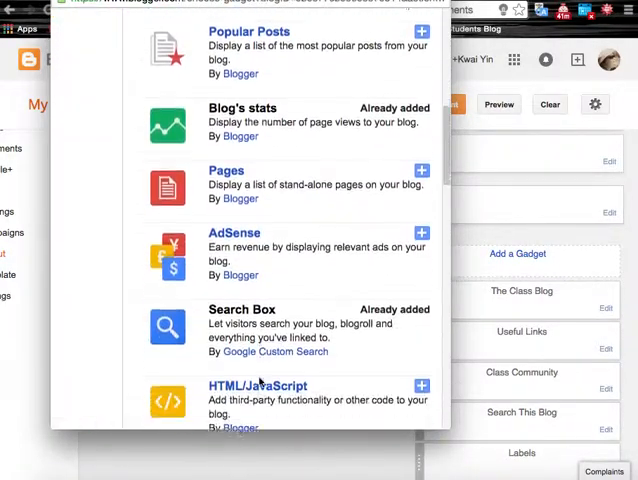
{"action": "scroll", "scroll_direction": "down", "scroll_amount": 3}
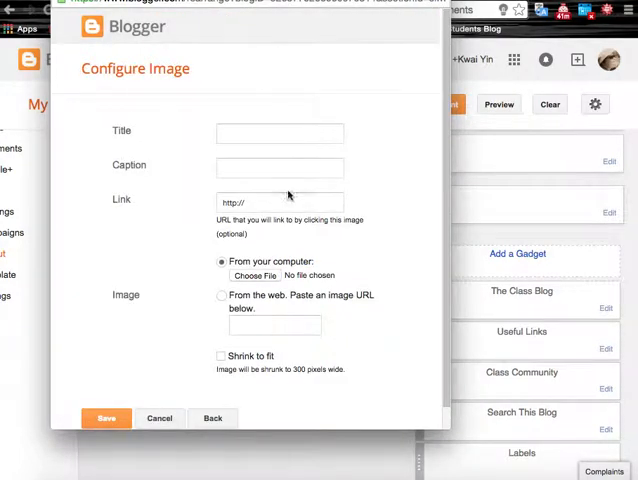
{"action": "mouse_move", "coordinate": [288, 196]}
{"action": "type", "text": "Vision"}
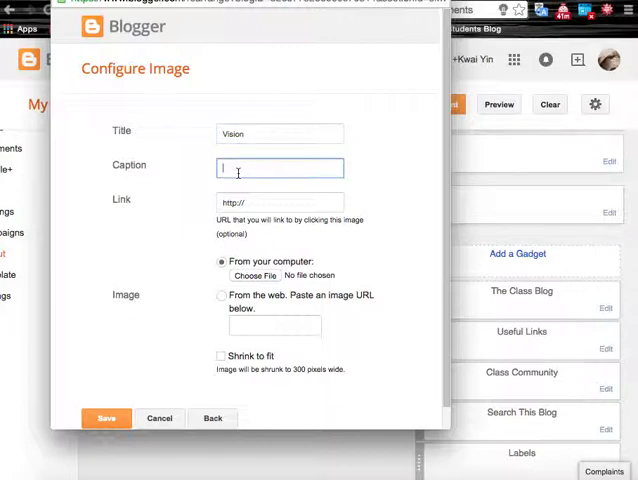
{"action": "type", "text": "A Global"}
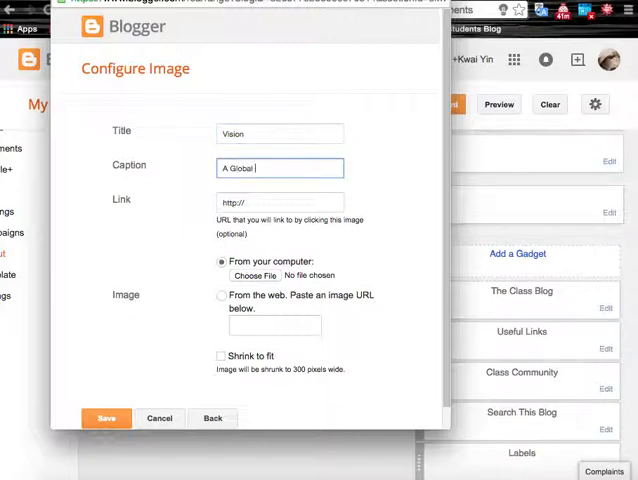
{"action": "type", "text": "Leader"}
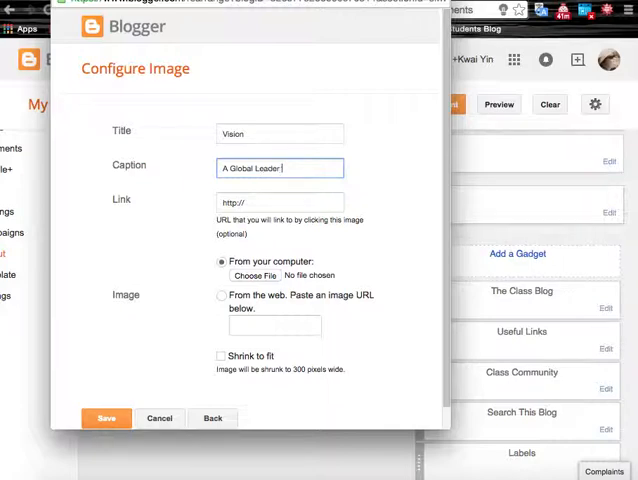
{"action": "type", "text": "in Transforming Learning"}
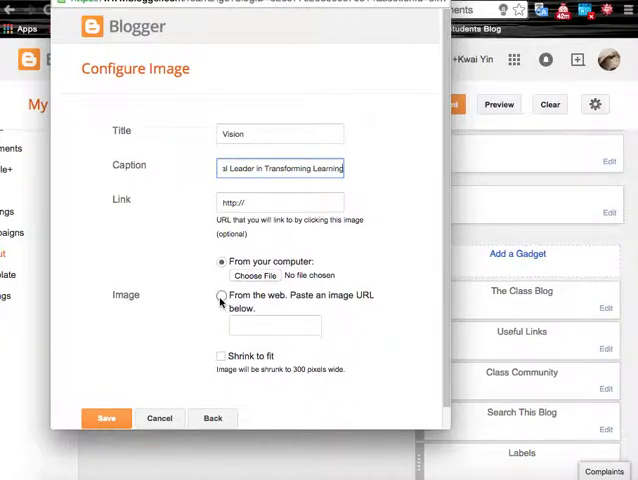
Set the image source to the web URL ending /SST-Logo-Smaller.png and save the gadget.
{"action": "left_click", "coordinate": [220, 296]}
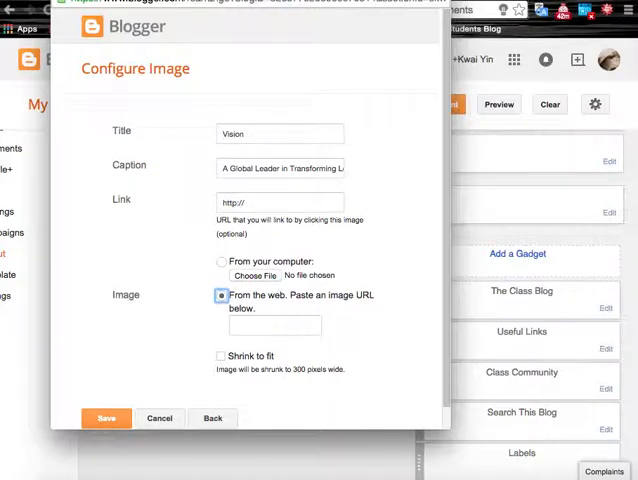
{"action": "left_click", "coordinate": [222, 296]}
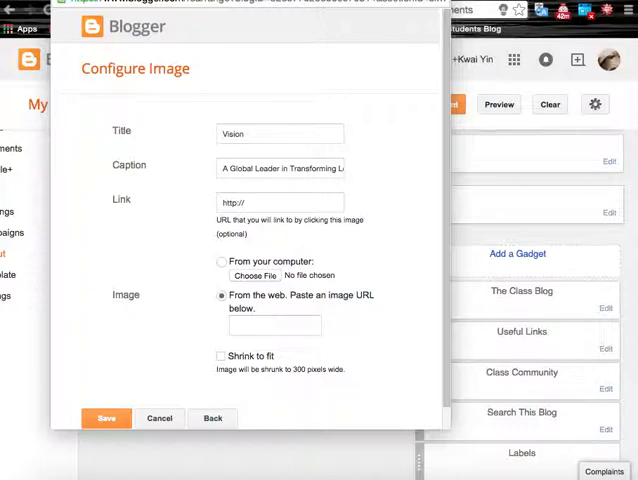
{"action": "left_click", "coordinate": [220, 294]}
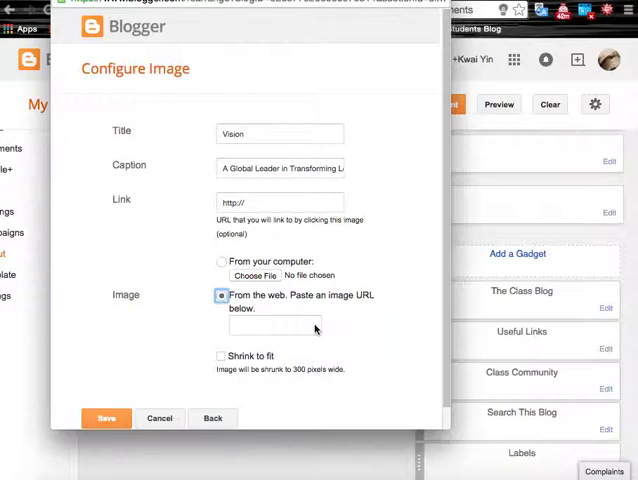
{"action": "type", "text": "/SST-Logo-Smaller.png"}
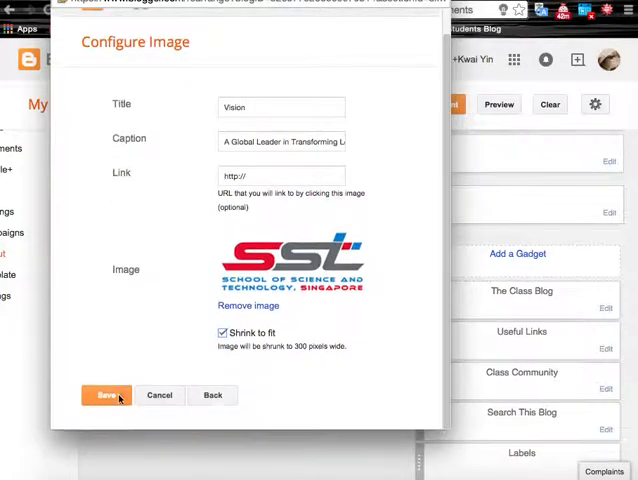
{"action": "left_click", "coordinate": [104, 396]}
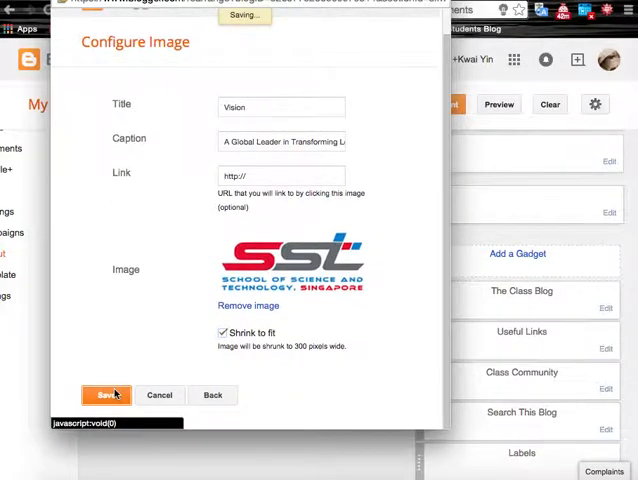
{"action": "left_click", "coordinate": [104, 394]}
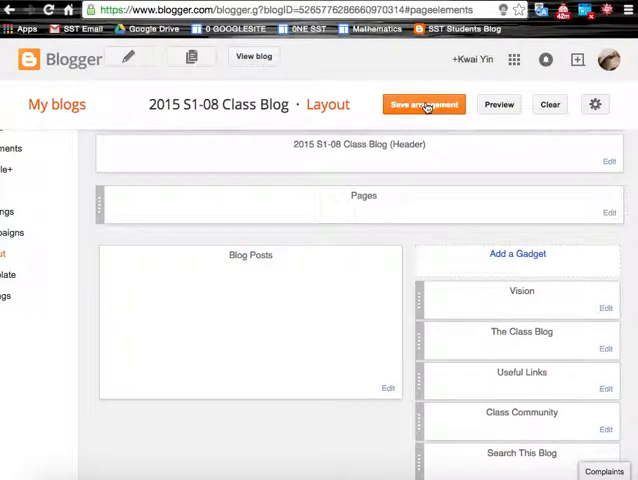
Save the sidebar arrangement and scroll the live blog from Vision down to About Me.
{"action": "left_click", "coordinate": [424, 104]}
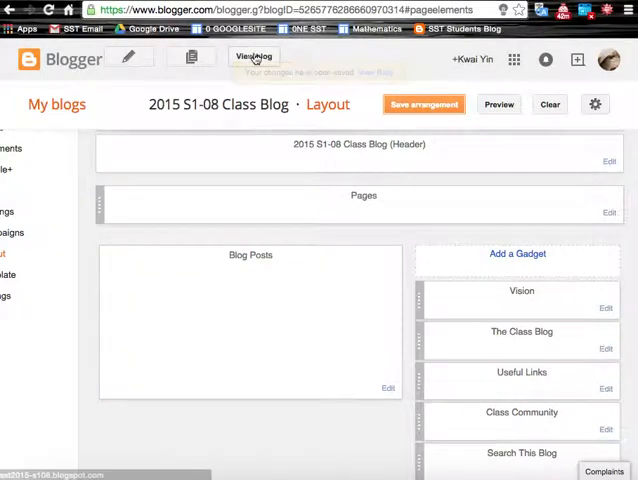
{"action": "left_click", "coordinate": [254, 56]}
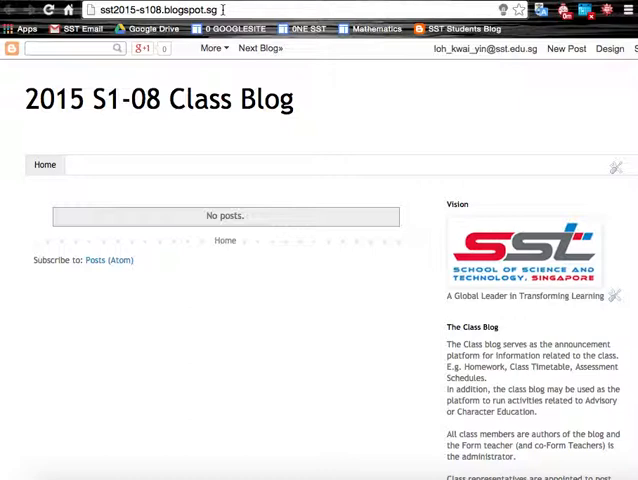
{"action": "scroll", "scroll_direction": "down", "scroll_amount": 3}
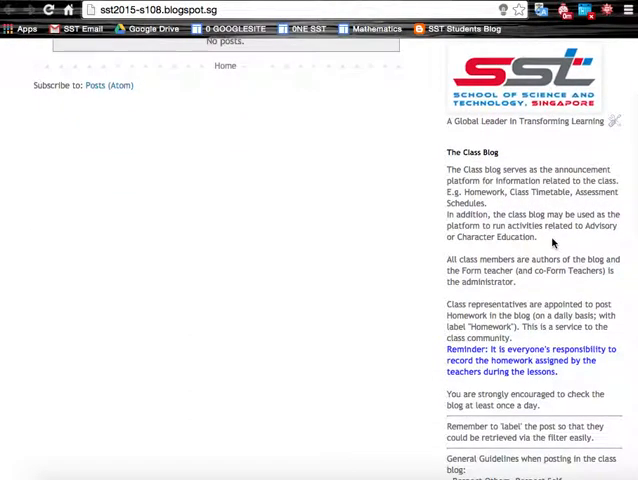
{"action": "scroll", "scroll_direction": "down", "scroll_amount": 3}
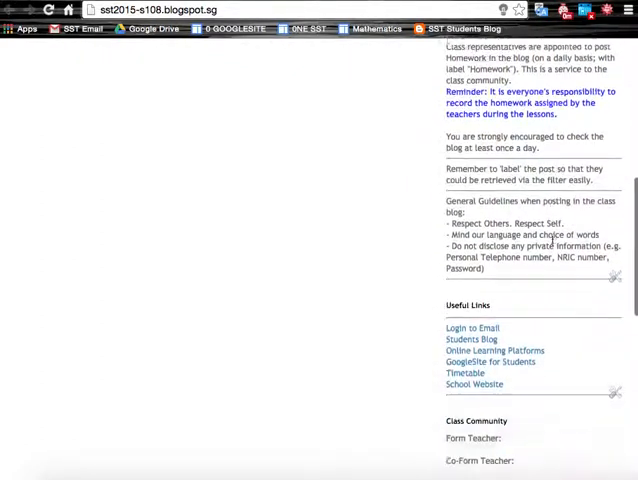
{"action": "scroll", "scroll_direction": "down", "scroll_amount": 3}
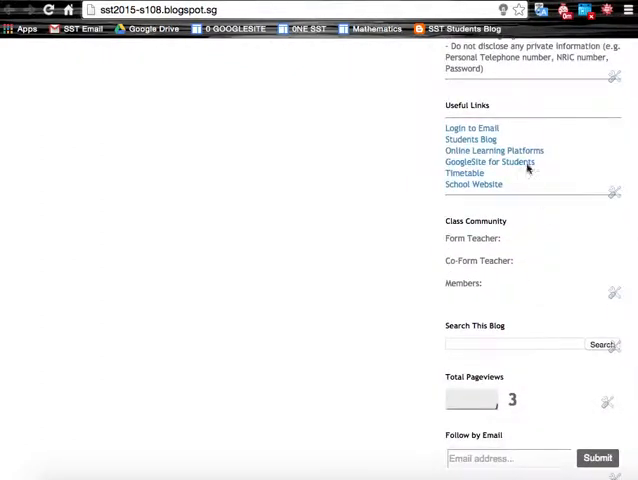
{"action": "mouse_move", "coordinate": [530, 314]}
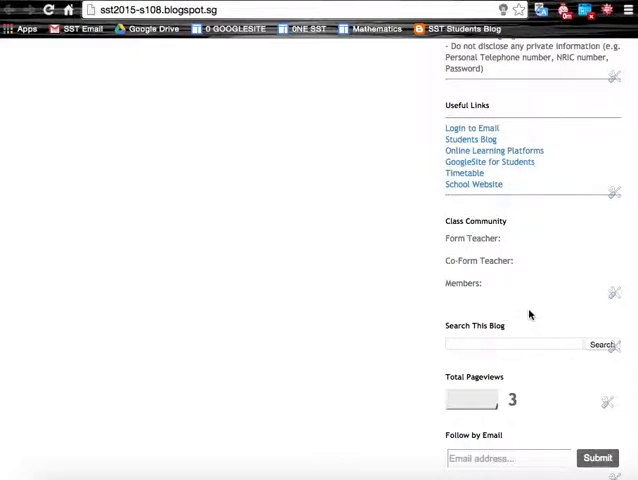
{"action": "scroll", "scroll_direction": "down", "scroll_amount": 3}
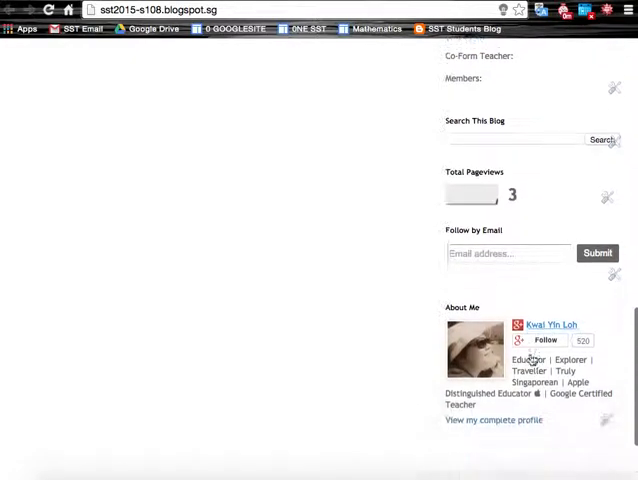
{"action": "scroll", "scroll_direction": "up", "scroll_amount": 3}
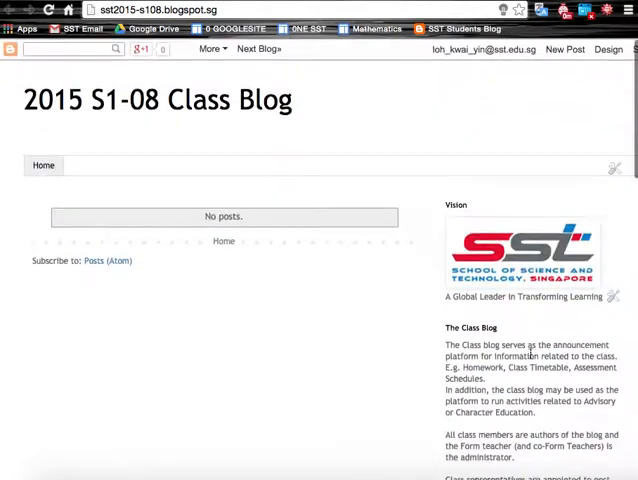